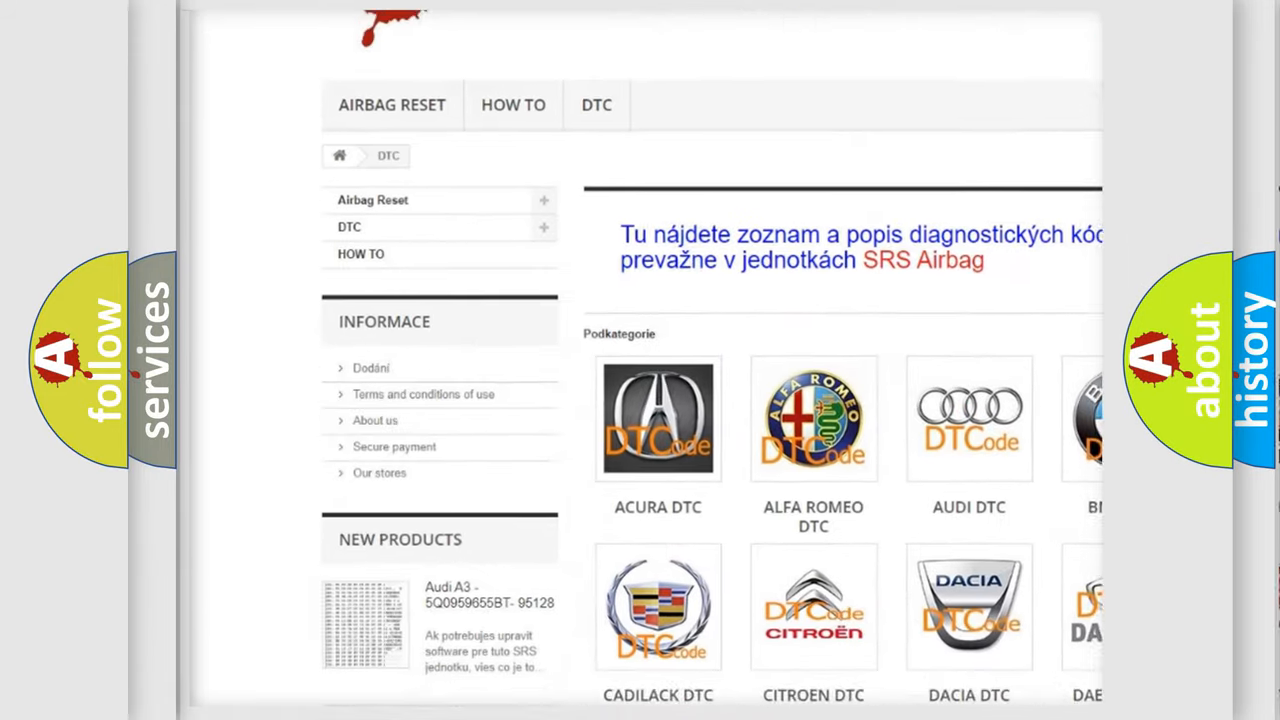
pyautogui.scroll(-3)
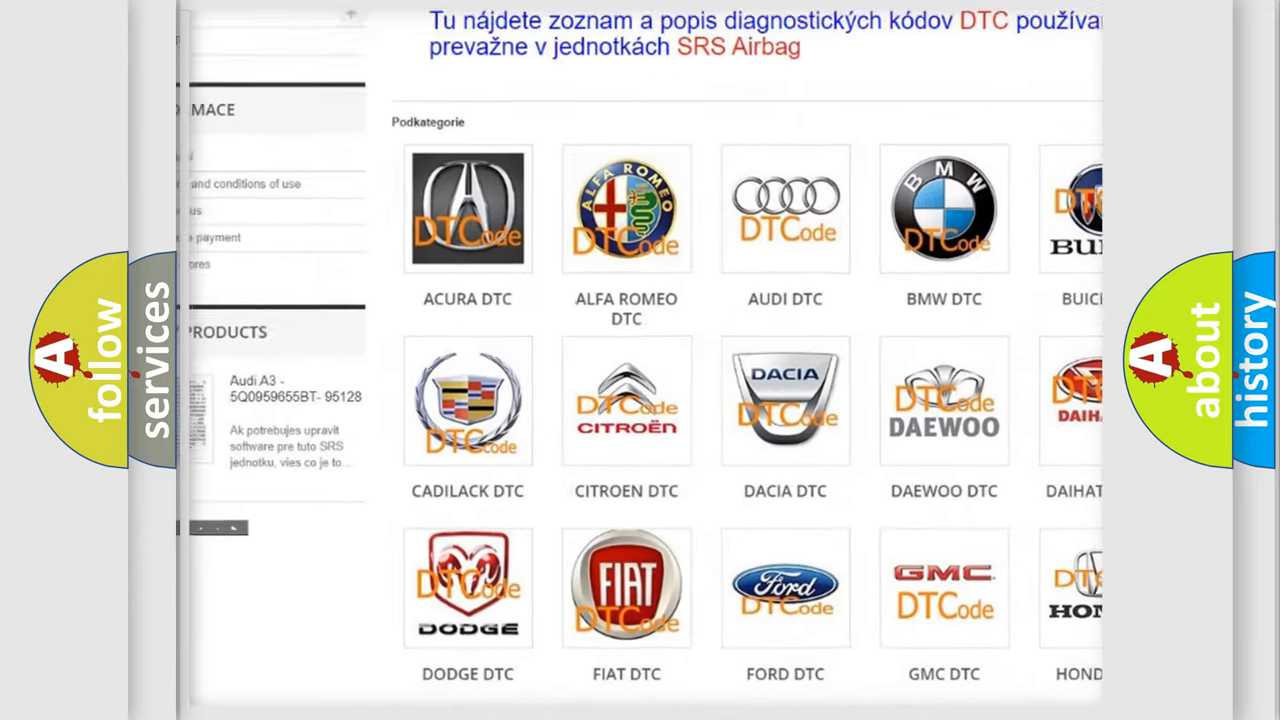